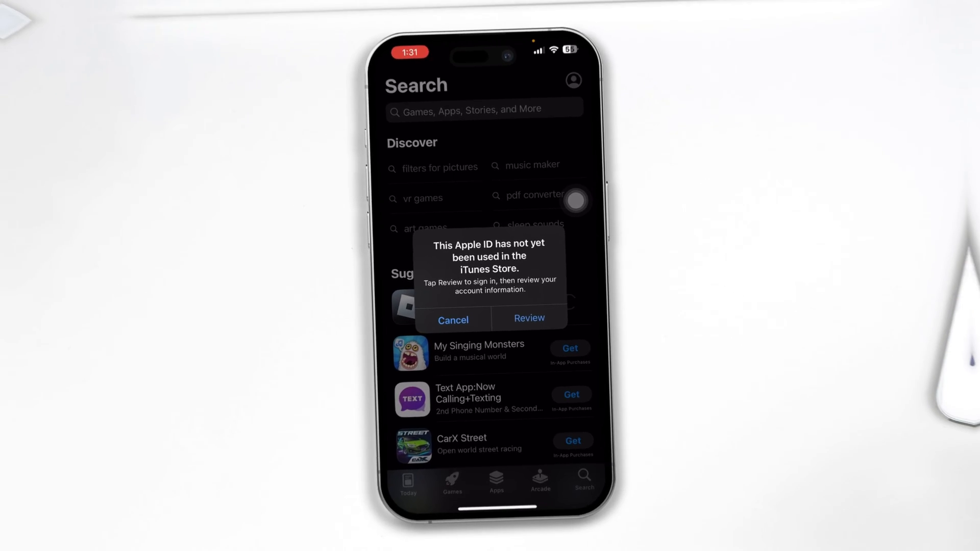
# Dismiss the unused Apple ID notice, retry getting a suggested app, and review the account information.
pyautogui.click(452, 319)
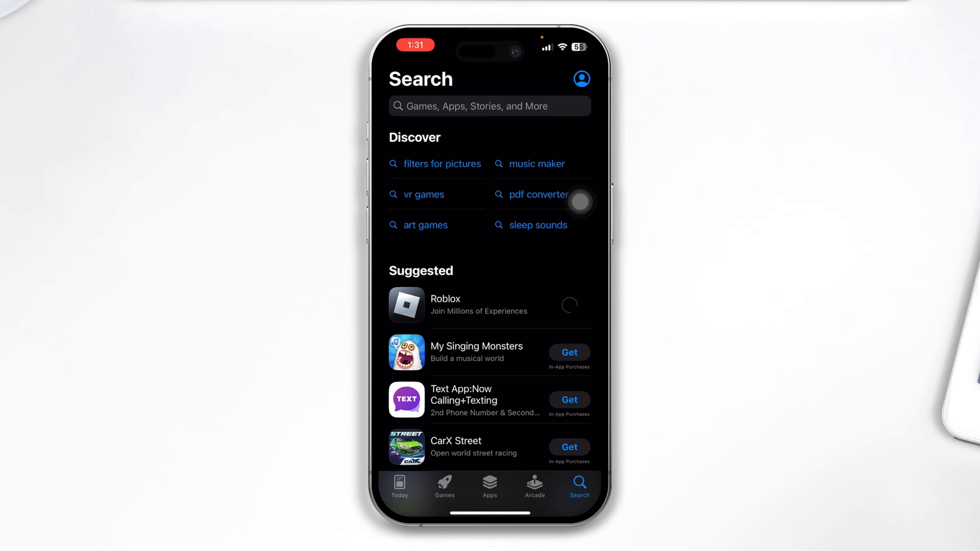
pyautogui.click(569, 305)
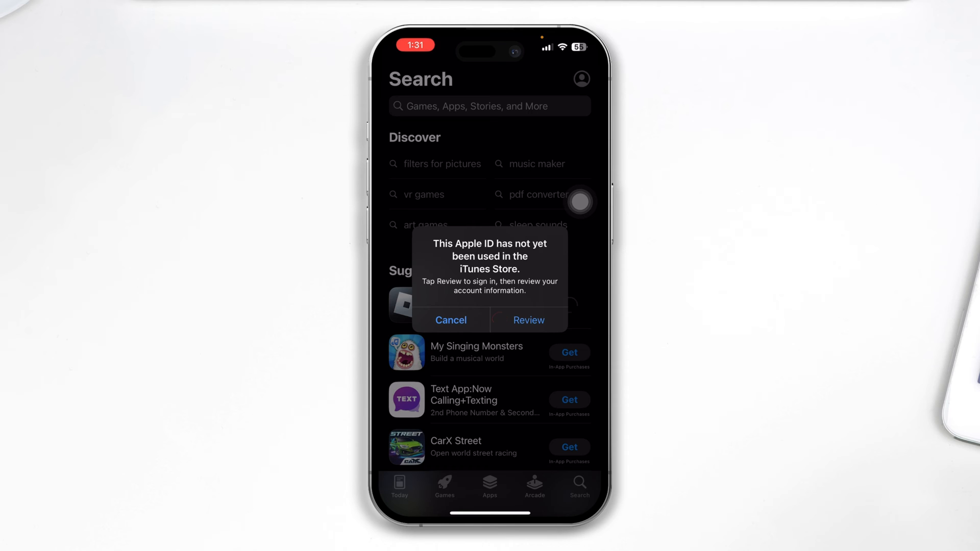
pyautogui.click(528, 320)
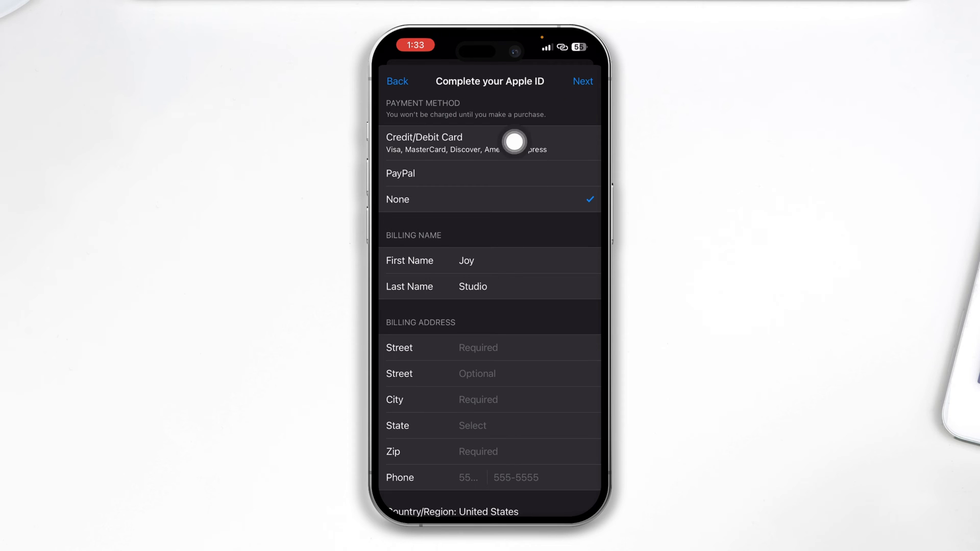
pyautogui.moveTo(482, 227)
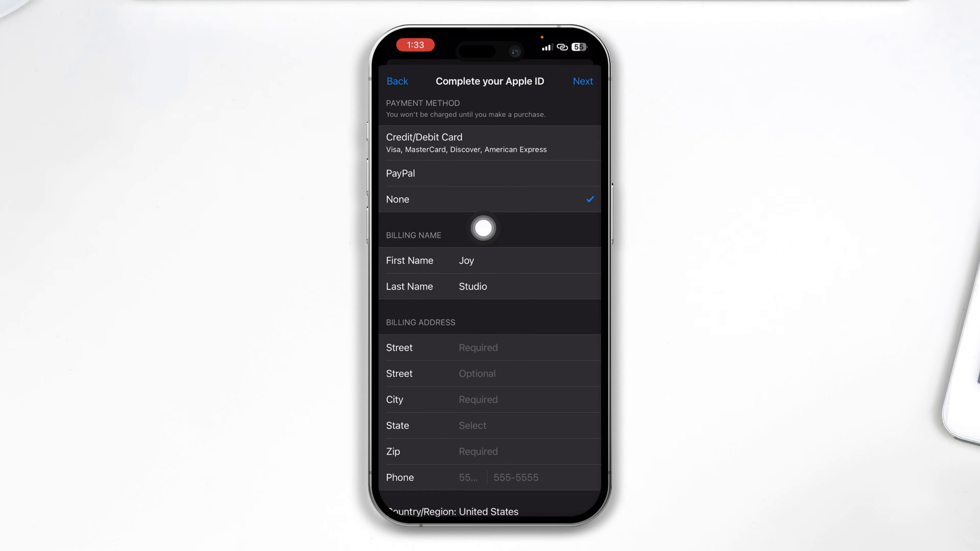
pyautogui.moveTo(399, 267)
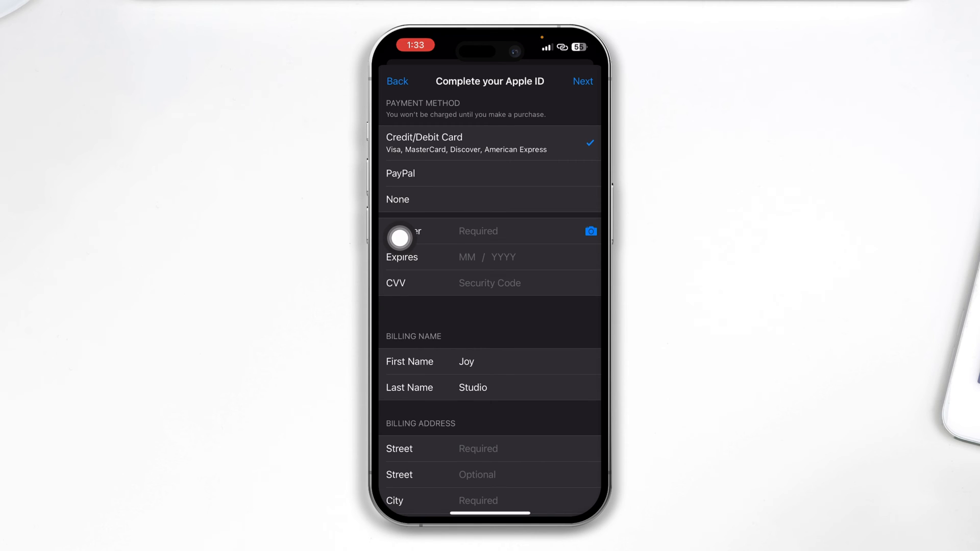
# Look over the payment options and start on the first Street field under Billing Address.
pyautogui.click(398, 199)
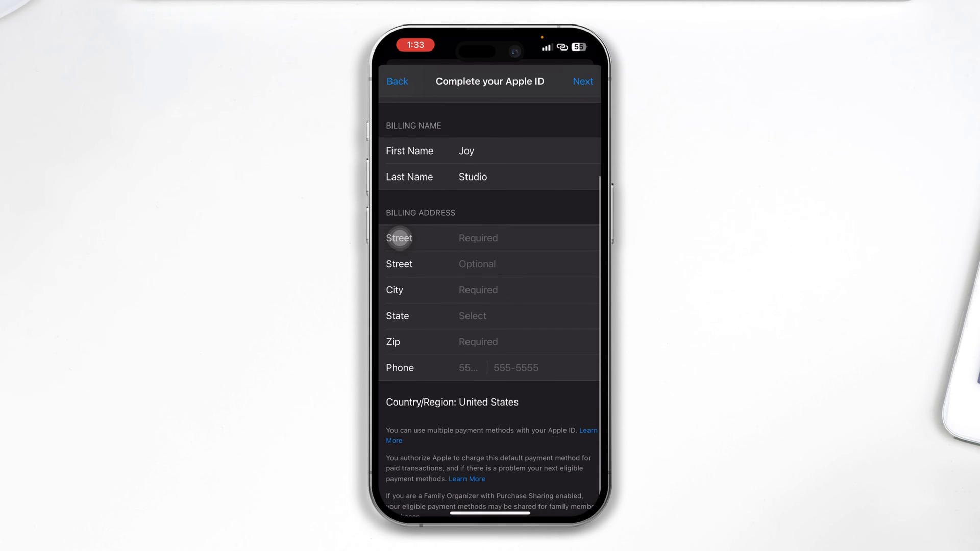
pyautogui.click(397, 238)
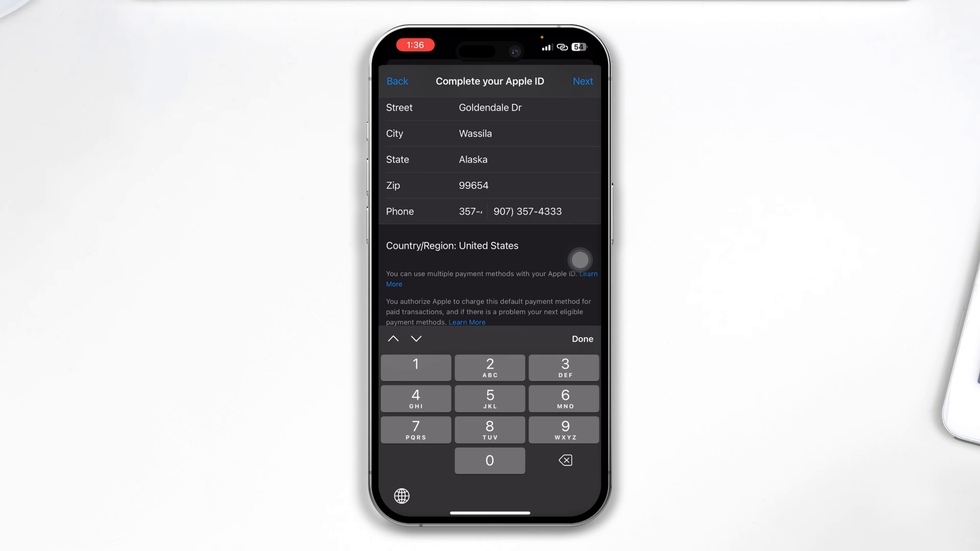
# Correct the billing phone number by retyping its area code as 90.
pyautogui.click(527, 212)
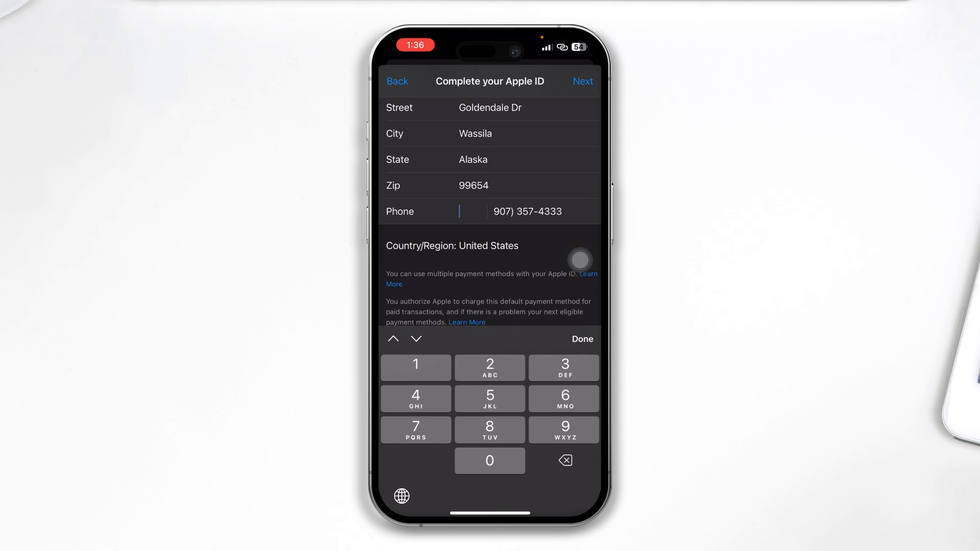
pyautogui.click(564, 460)
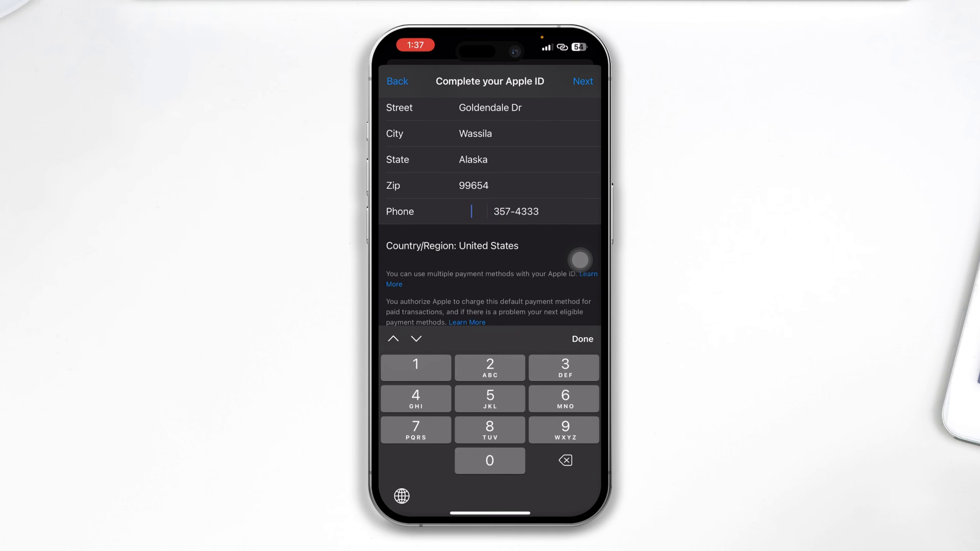
pyautogui.write('90')
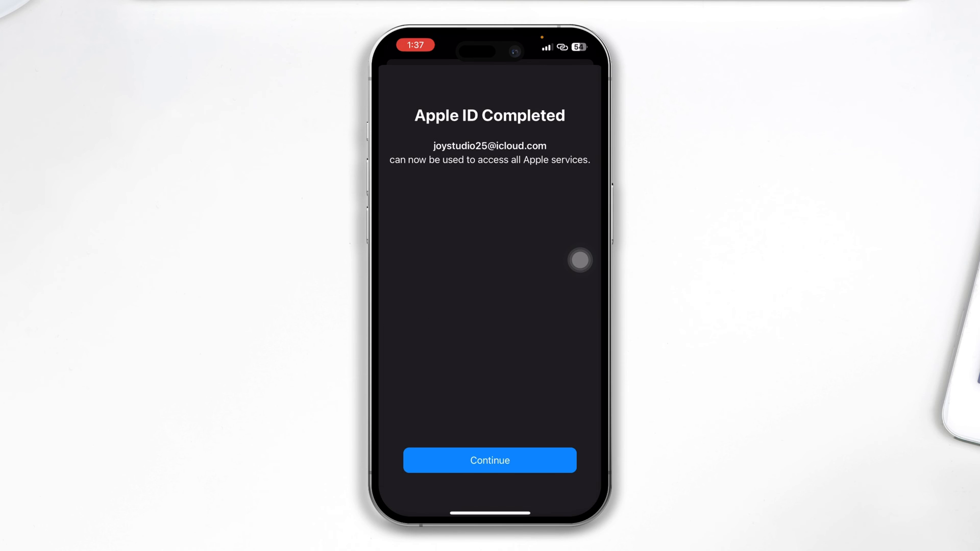
pyautogui.moveTo(489, 115)
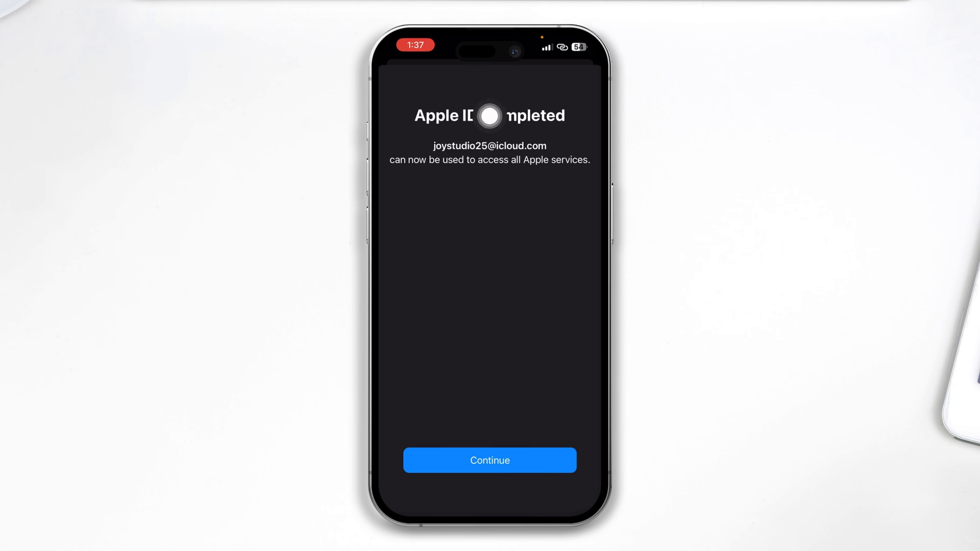
# Continue past the Apple ID Completed screen so the Text App install sheet appears.
pyautogui.click(489, 461)
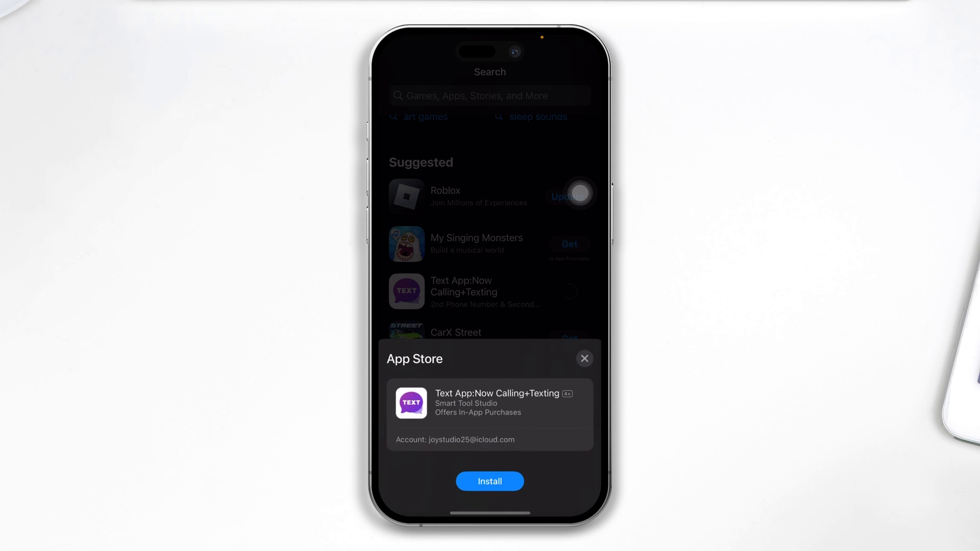
# Install Text App, authorize the download with the Apple ID password, and view its store page.
pyautogui.click(489, 480)
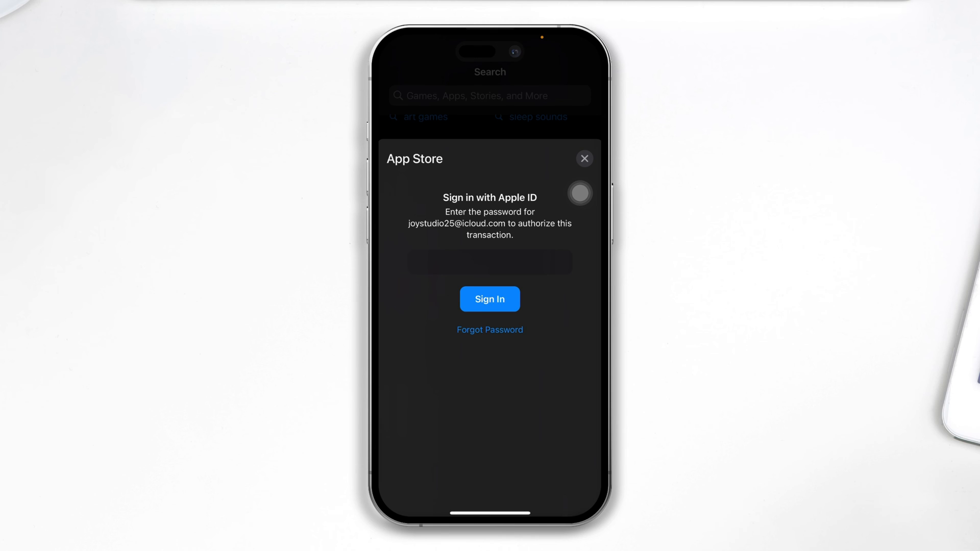
pyautogui.click(584, 158)
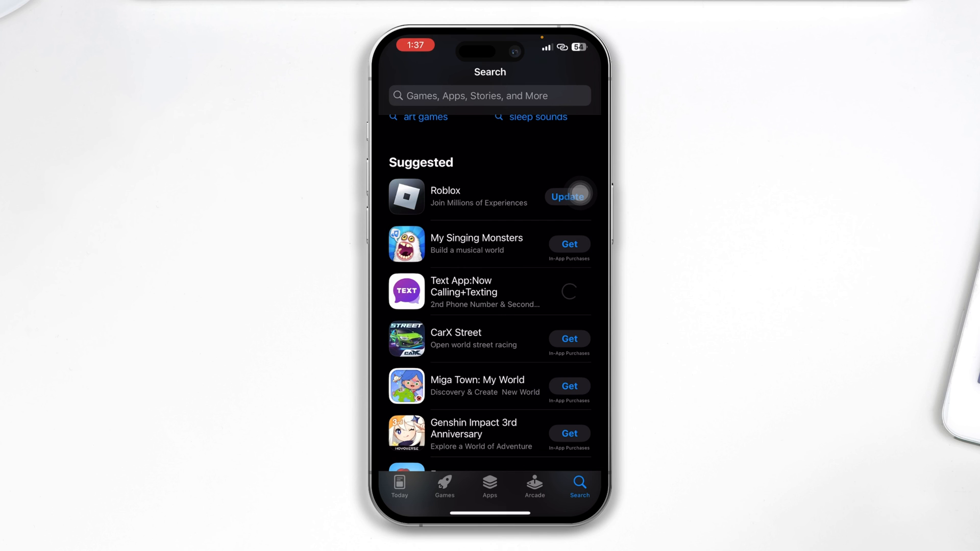
pyautogui.click(465, 291)
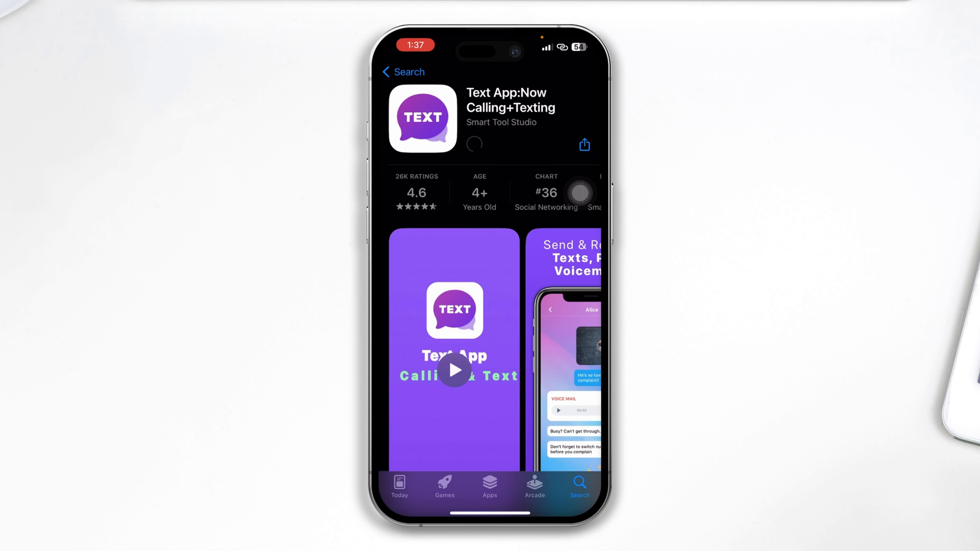